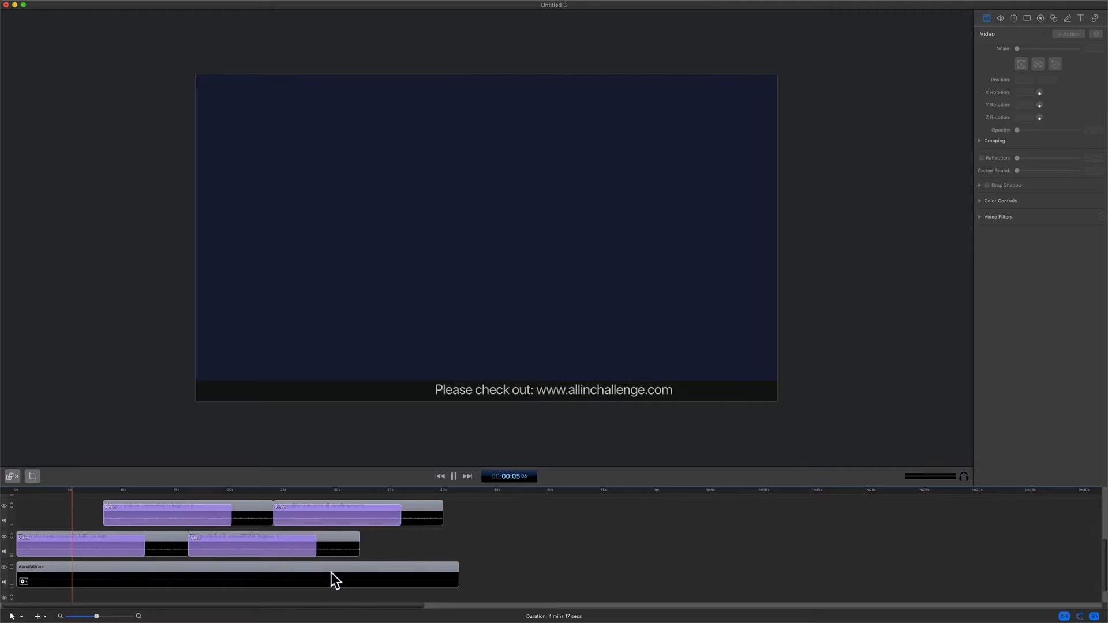
# Inspect the bar and text clips and enlarge the timeline for a closer look
pyautogui.click(237, 579)
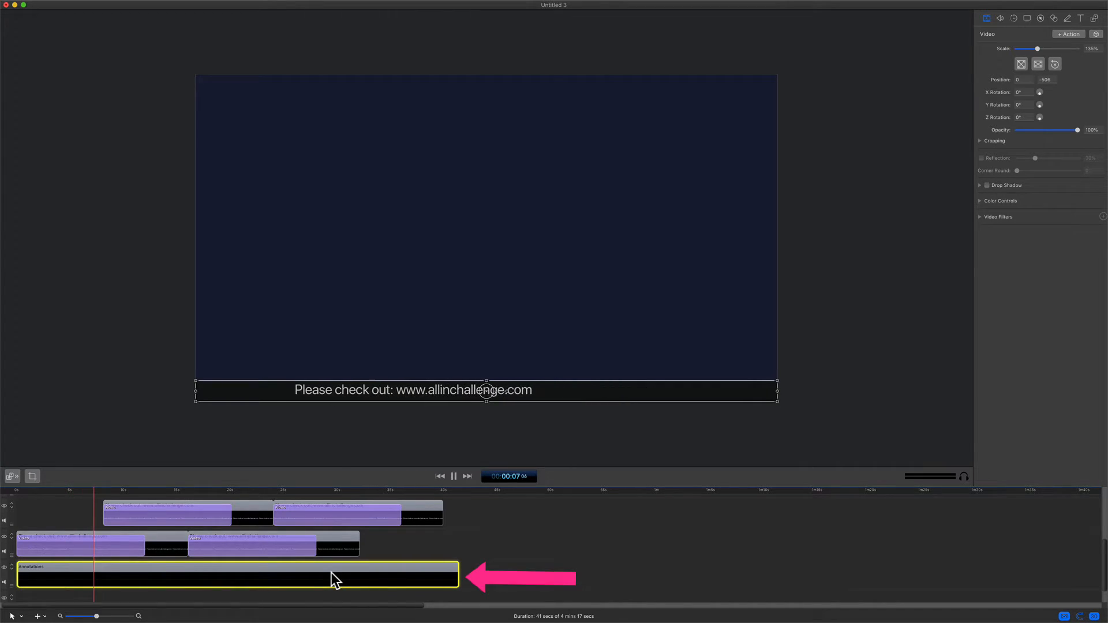
pyautogui.click(81, 544)
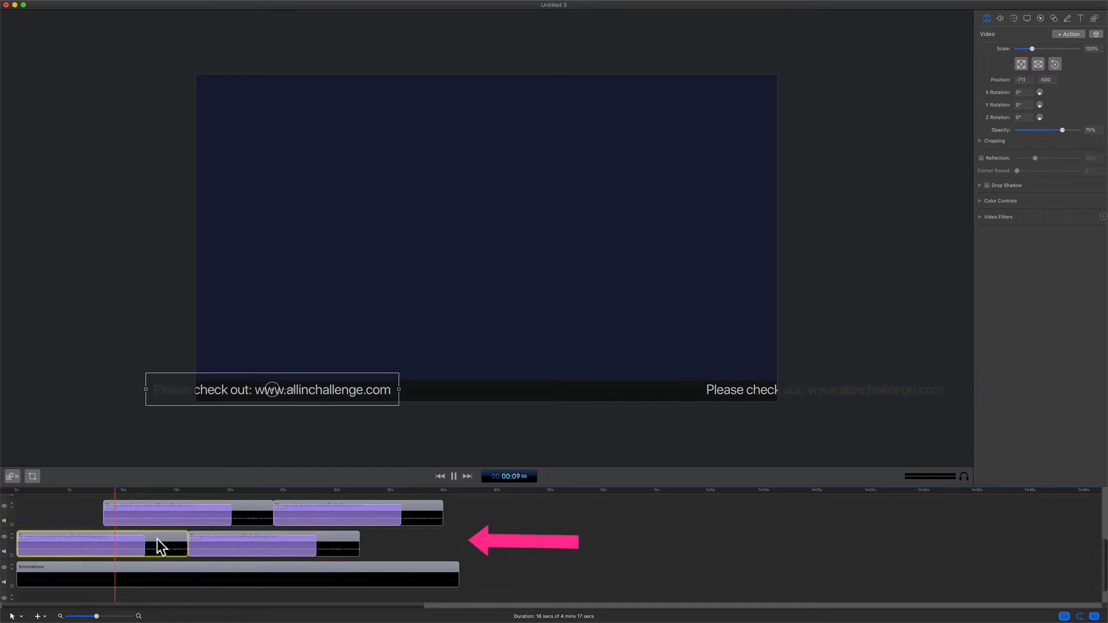
pyautogui.moveTo(81, 547); pyautogui.dragTo(166, 513)
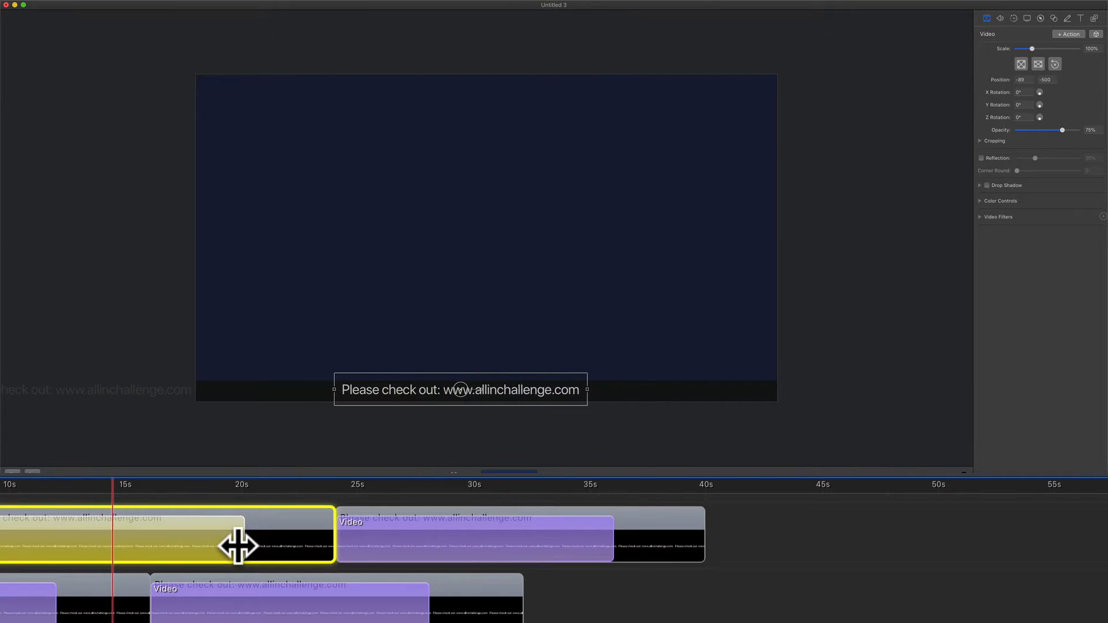
# Set the canvas to the 1080p HD preset, 1920×1080 at 30 fps, and update it
pyautogui.click(70, 5)
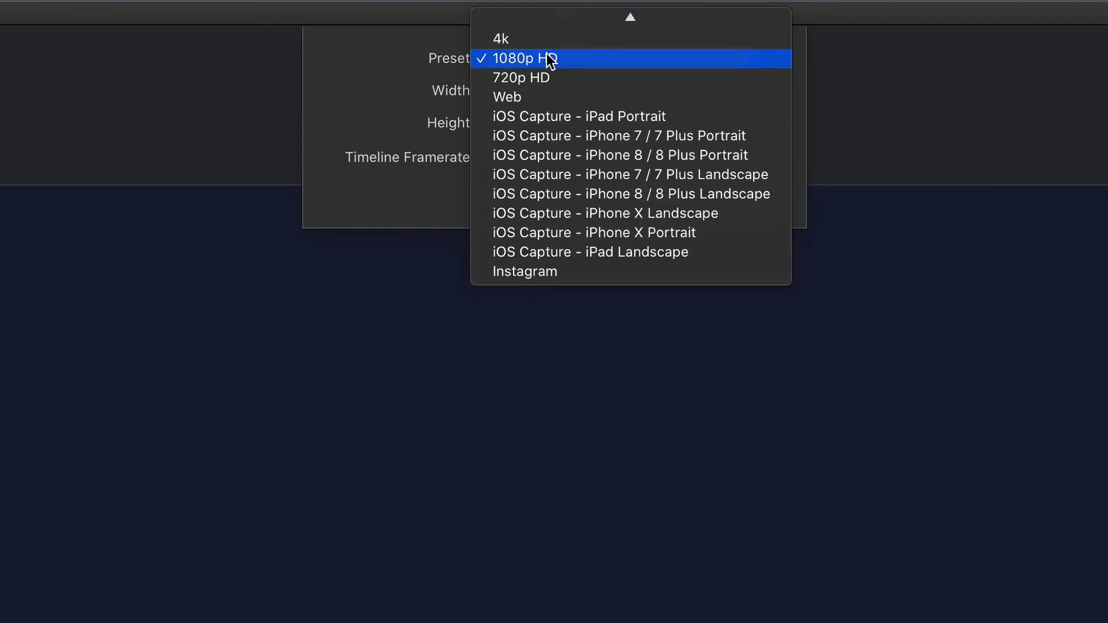
pyautogui.click(524, 58)
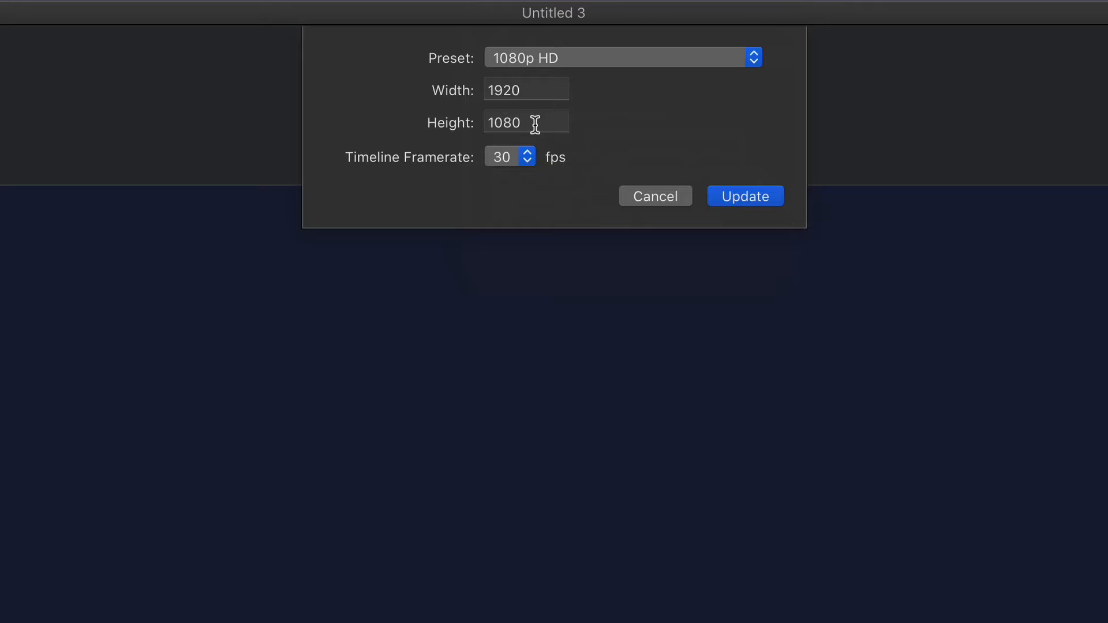
pyautogui.click(655, 196)
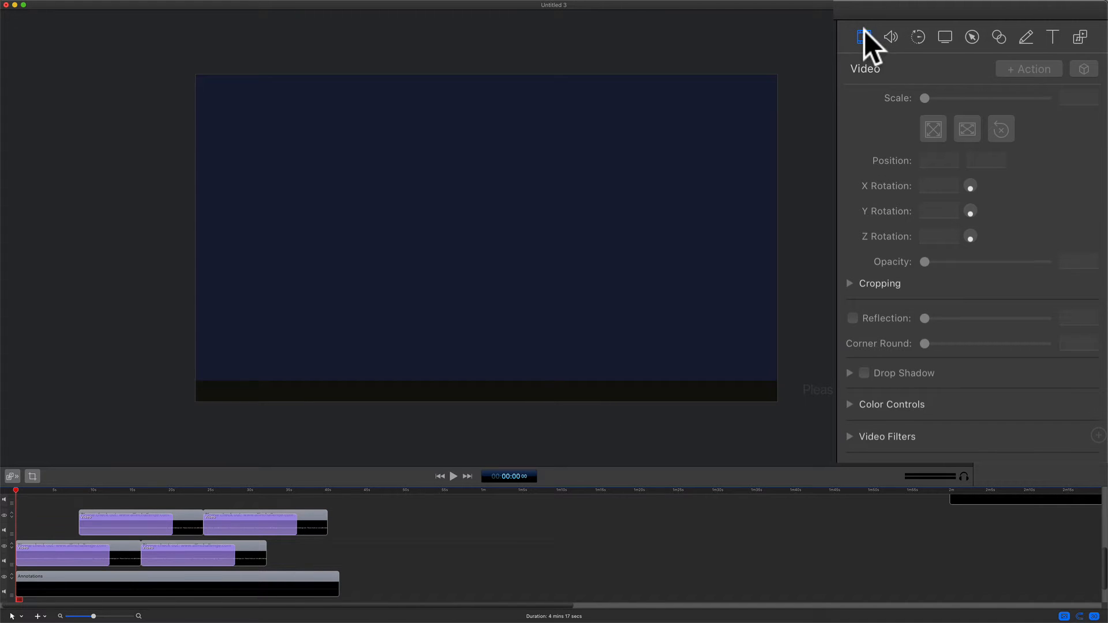
pyautogui.moveTo(1032, 55)
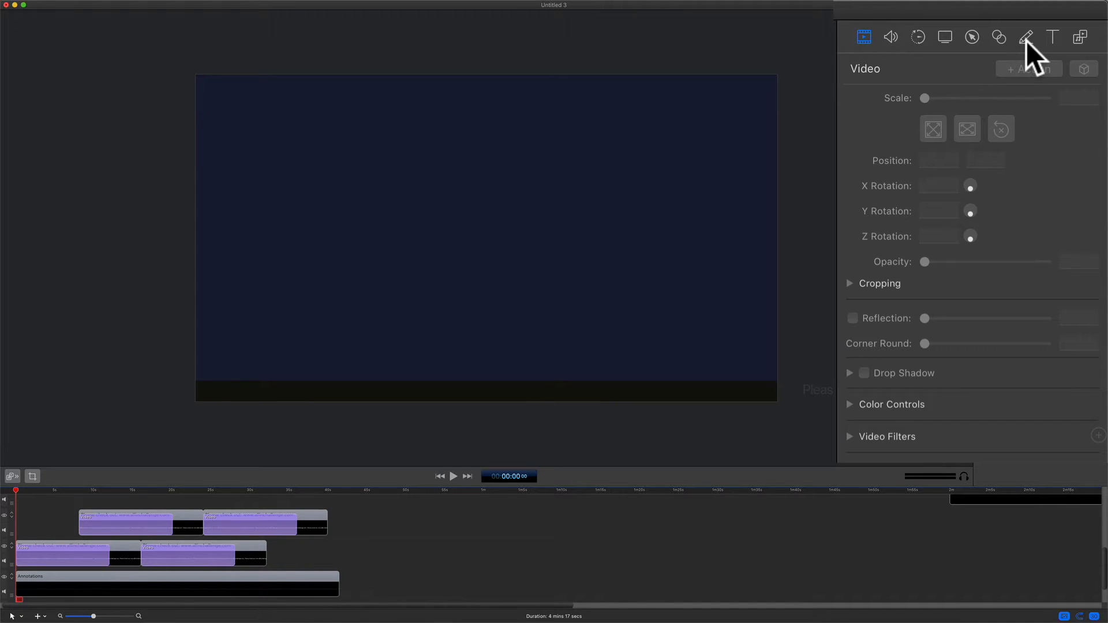
# Add a filled black rectangle annotation as a bar across the canvas bottom
pyautogui.click(1026, 37)
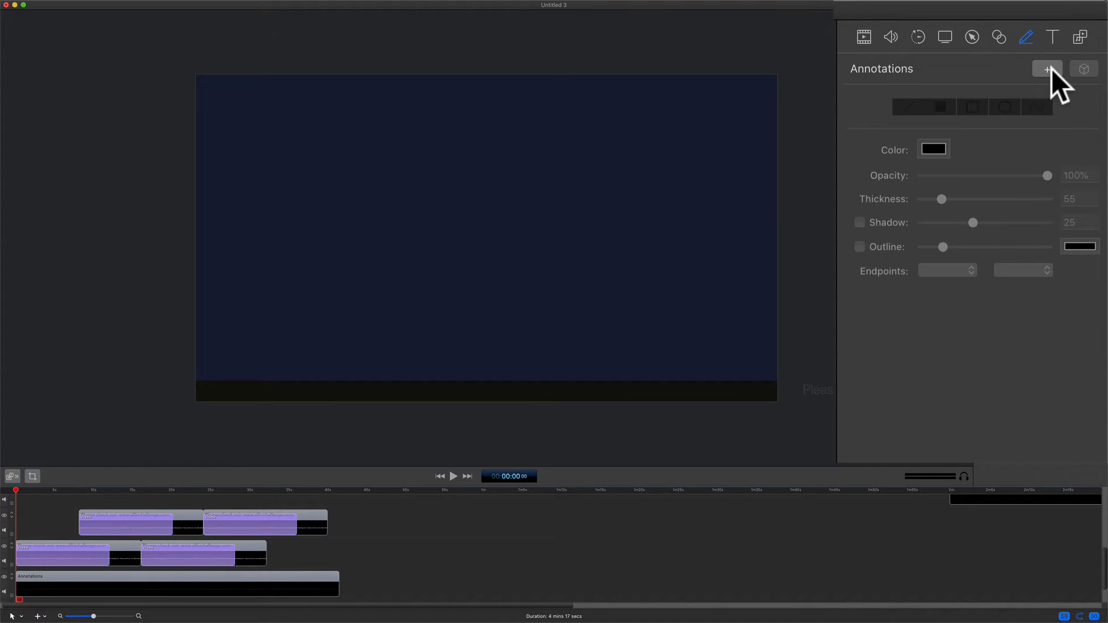
pyautogui.click(1047, 69)
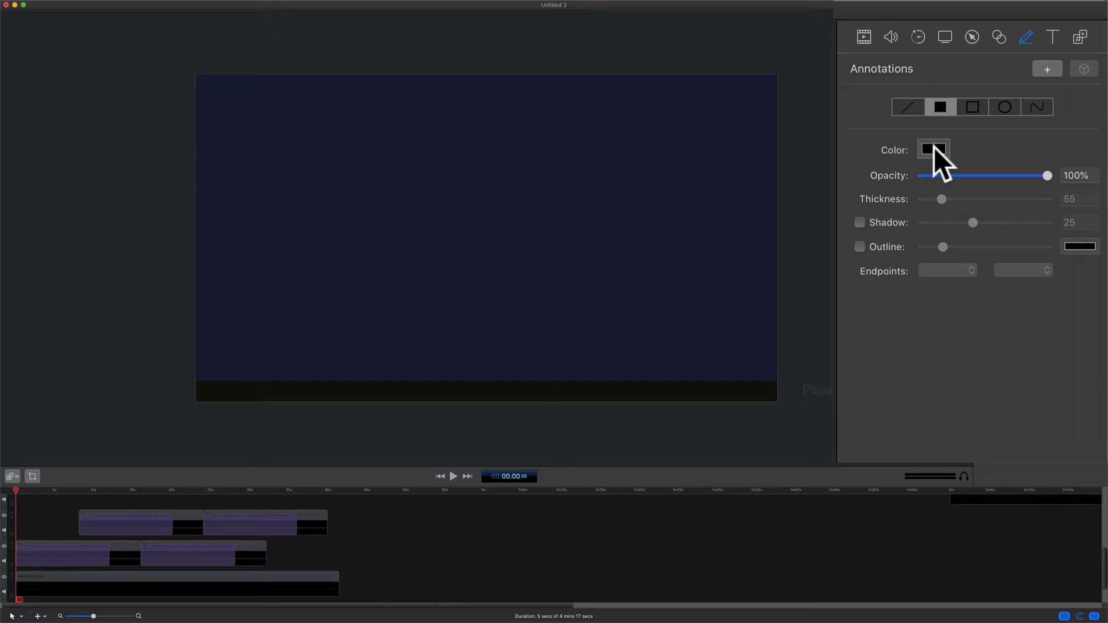
pyautogui.click(933, 149)
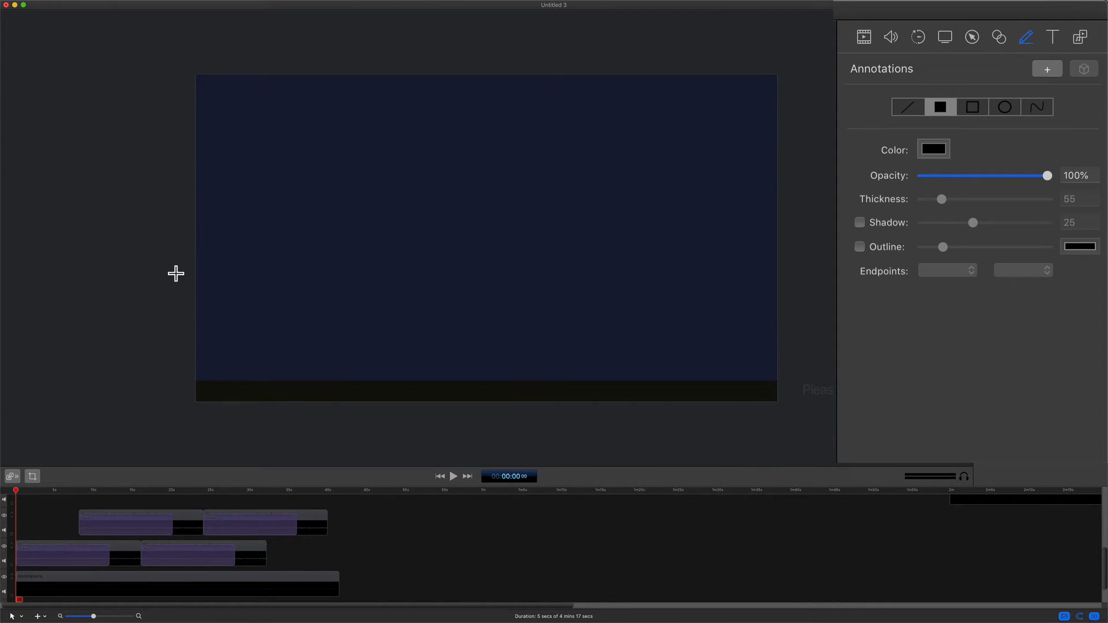
pyautogui.moveTo(213, 284)
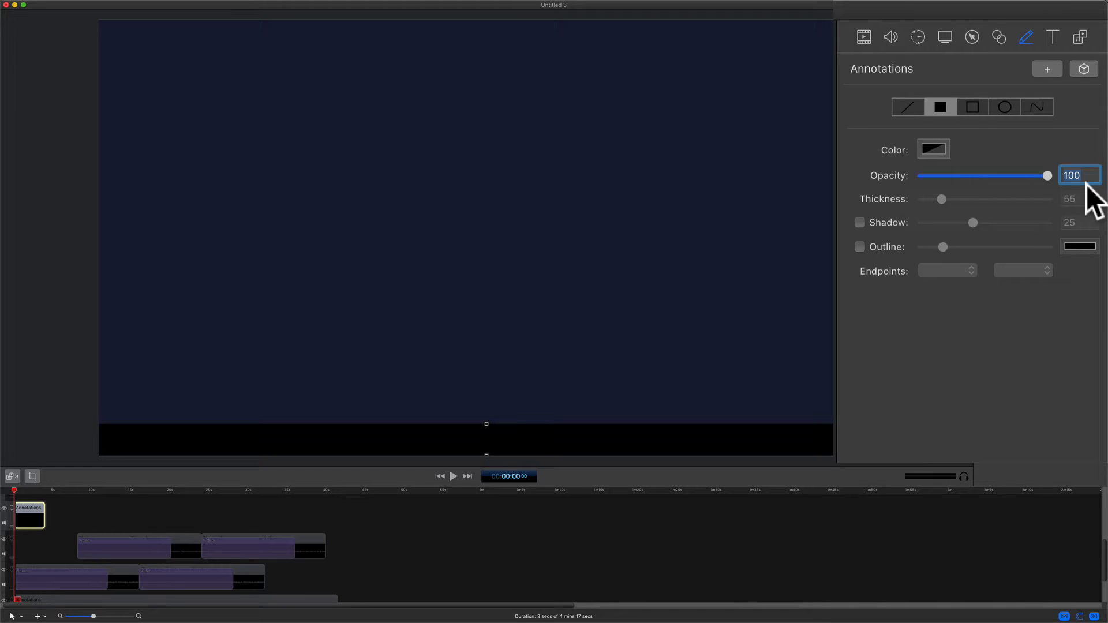
pyautogui.moveTo(1049, 176); pyautogui.dragTo(1016, 176)
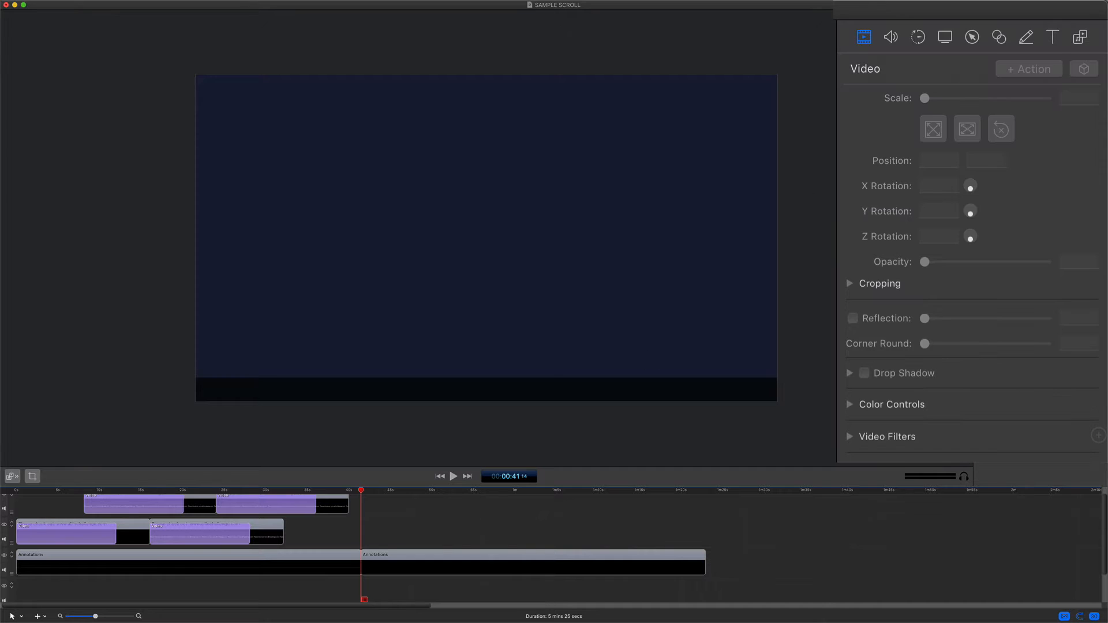
pyautogui.moveTo(902, 78)
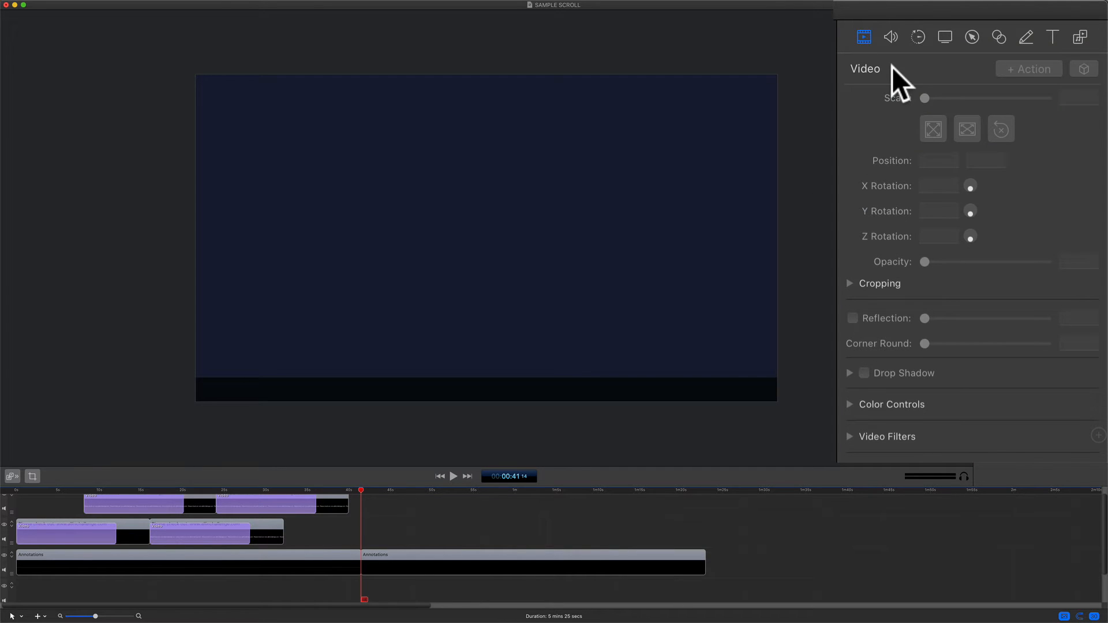
pyautogui.click(1053, 37)
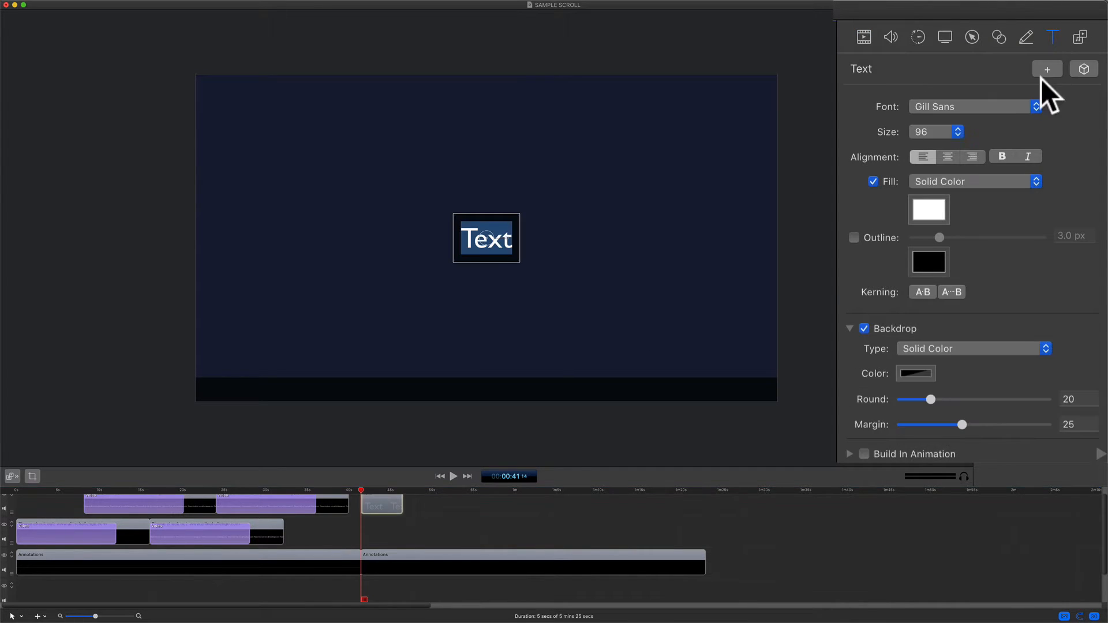
pyautogui.write('Please check out: www.allinchallenge.com')
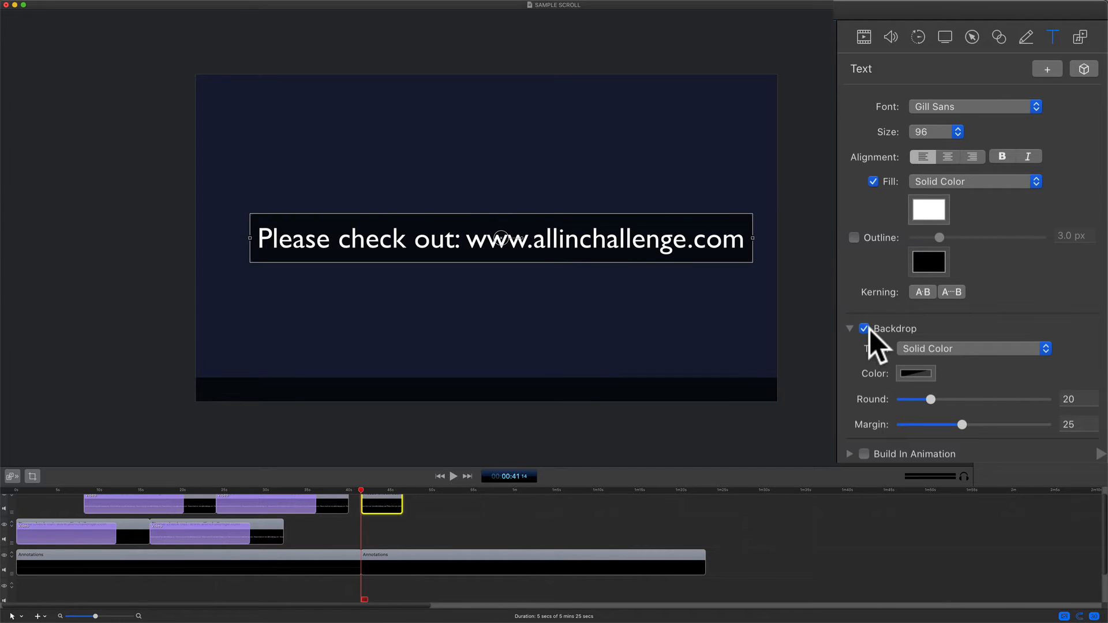
pyautogui.click(976, 106)
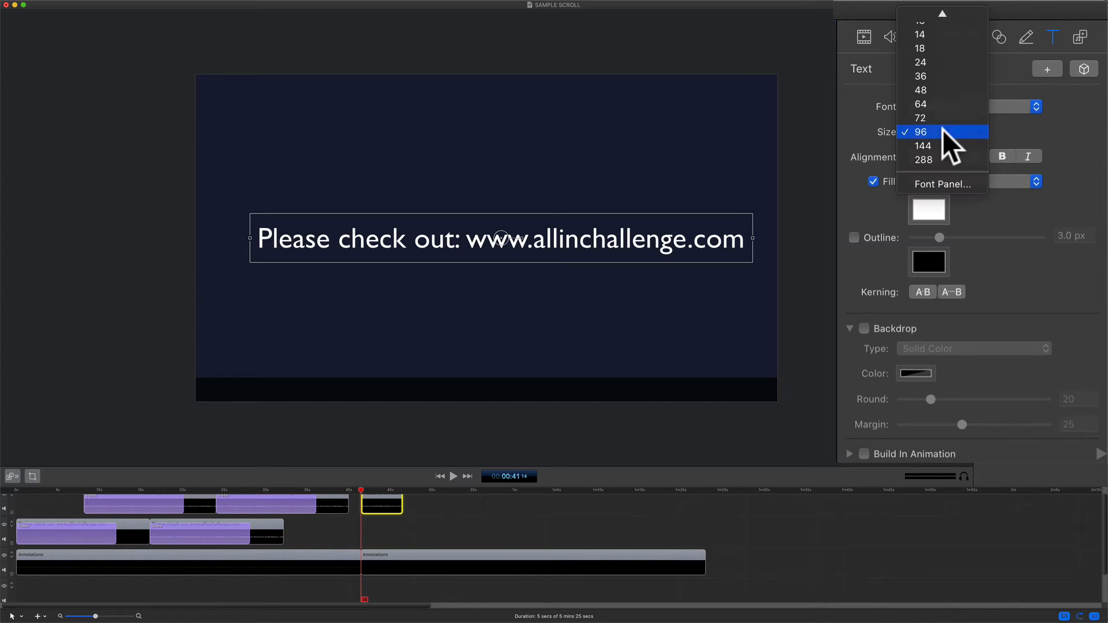
# Style the text in SF Pro Display at size 46 and place it on the bottom bar
pyautogui.click(922, 132)
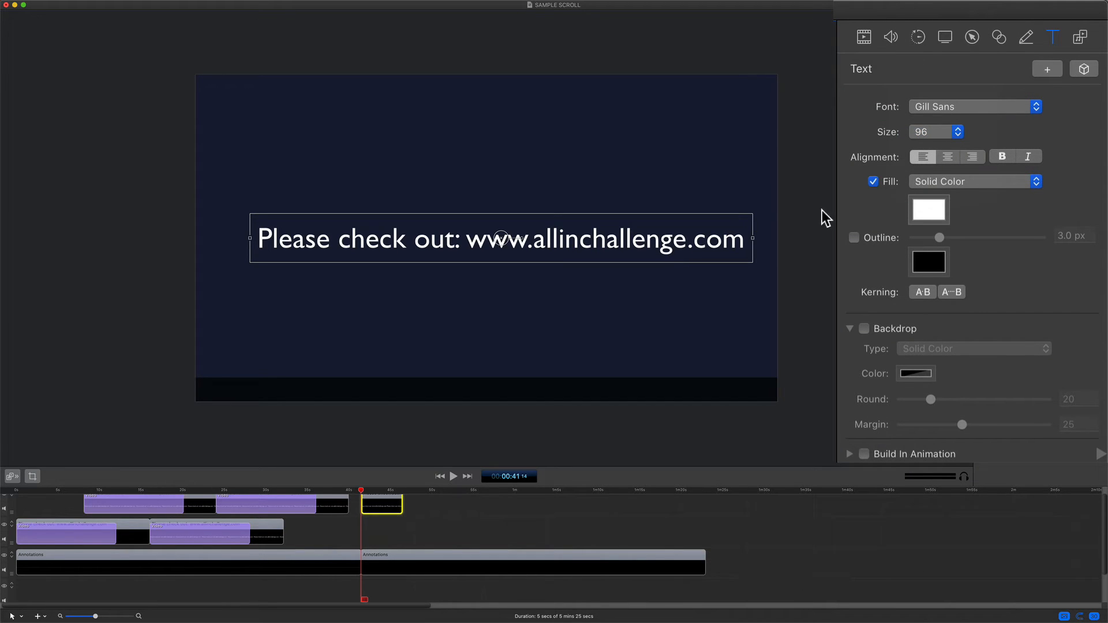
pyautogui.click(1084, 68)
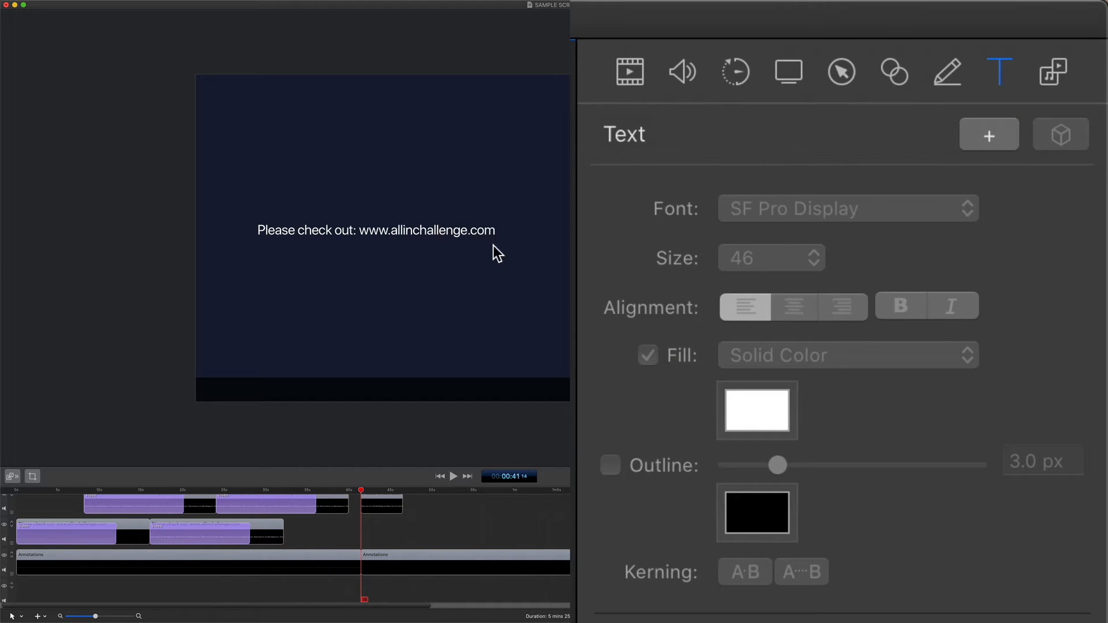
pyautogui.click(382, 504)
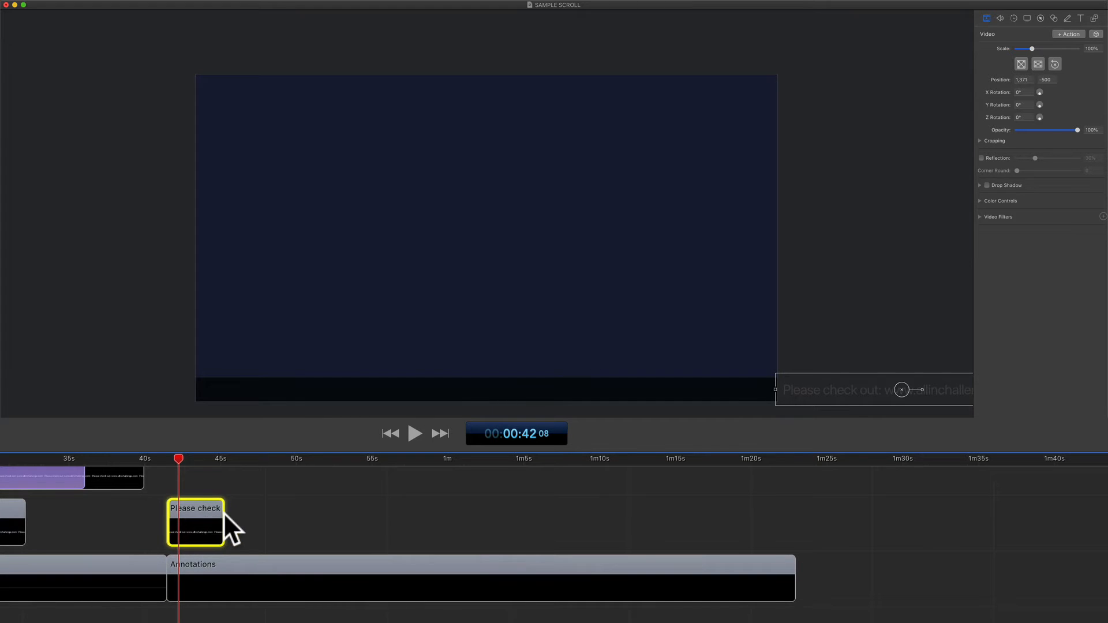
# Lengthen the text clip on the timeline, leaving the text off the canvas's right edge
pyautogui.moveTo(222, 523); pyautogui.dragTo(413, 523)
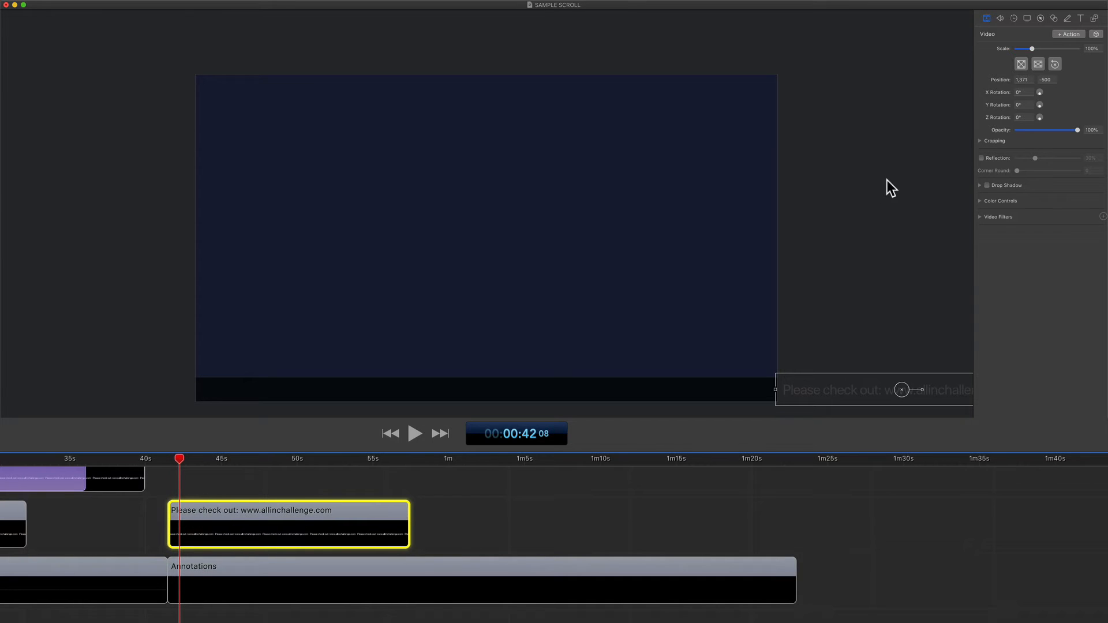
pyautogui.click(863, 37)
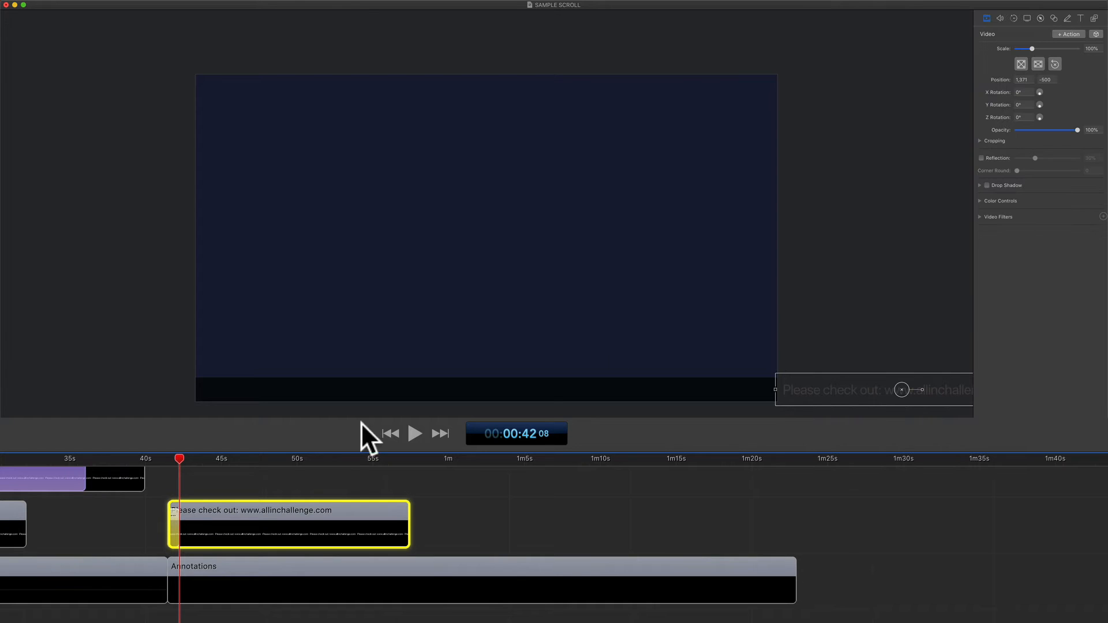
pyautogui.moveTo(179, 533)
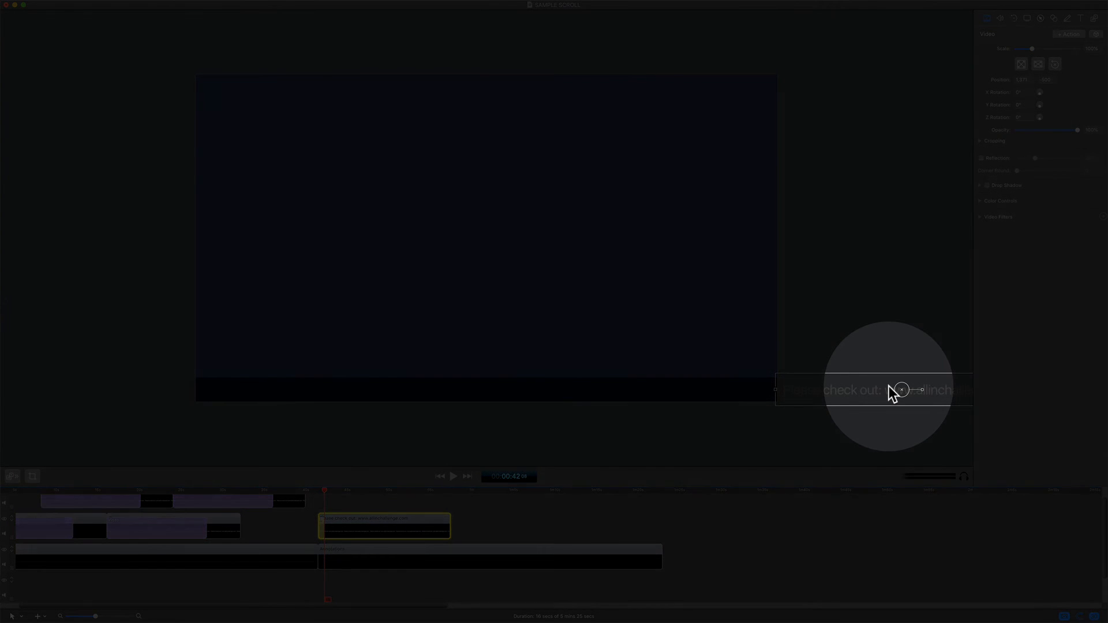
# Add a video action sliding the text leftward past the bar's left end and adjust its duration
pyautogui.moveTo(891, 389); pyautogui.dragTo(369, 389)
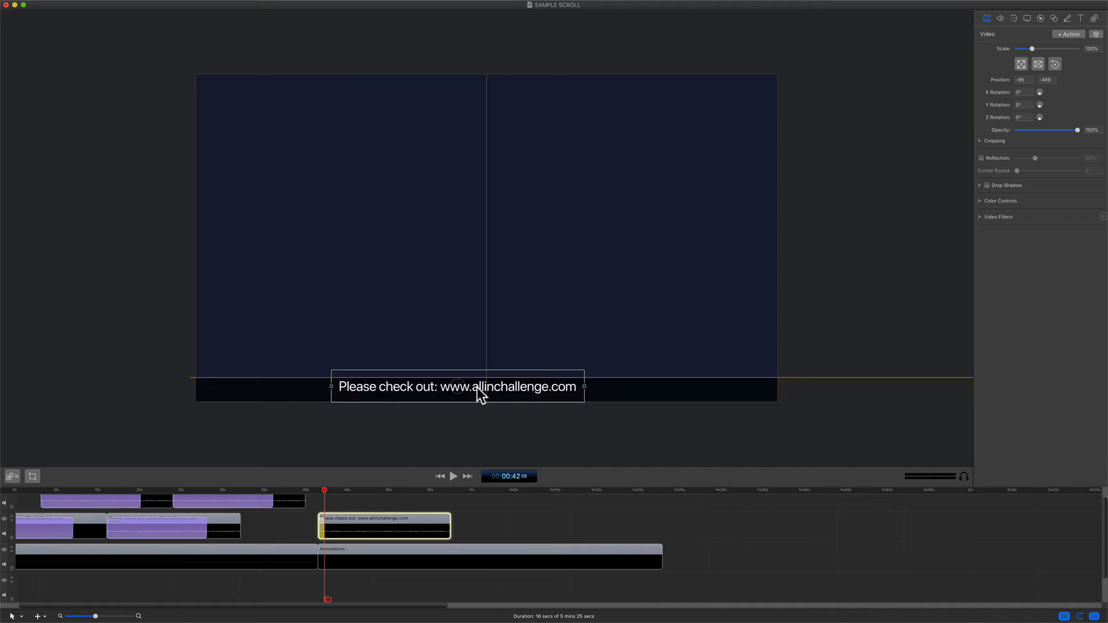
pyautogui.moveTo(457, 387); pyautogui.dragTo(176, 381)
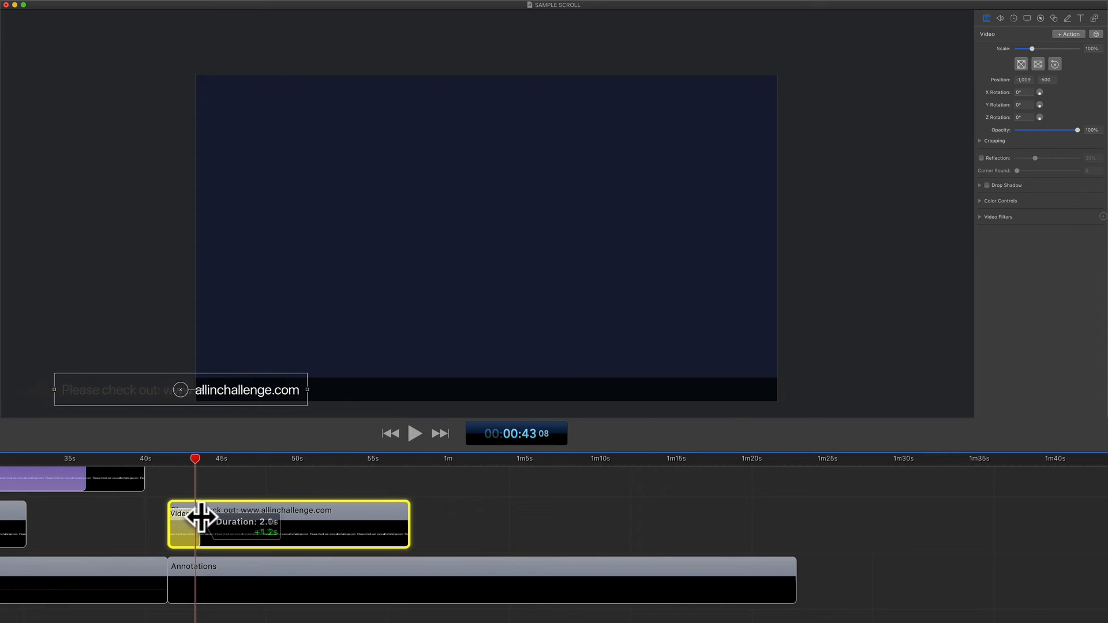
pyautogui.moveTo(206, 524); pyautogui.dragTo(340, 524)
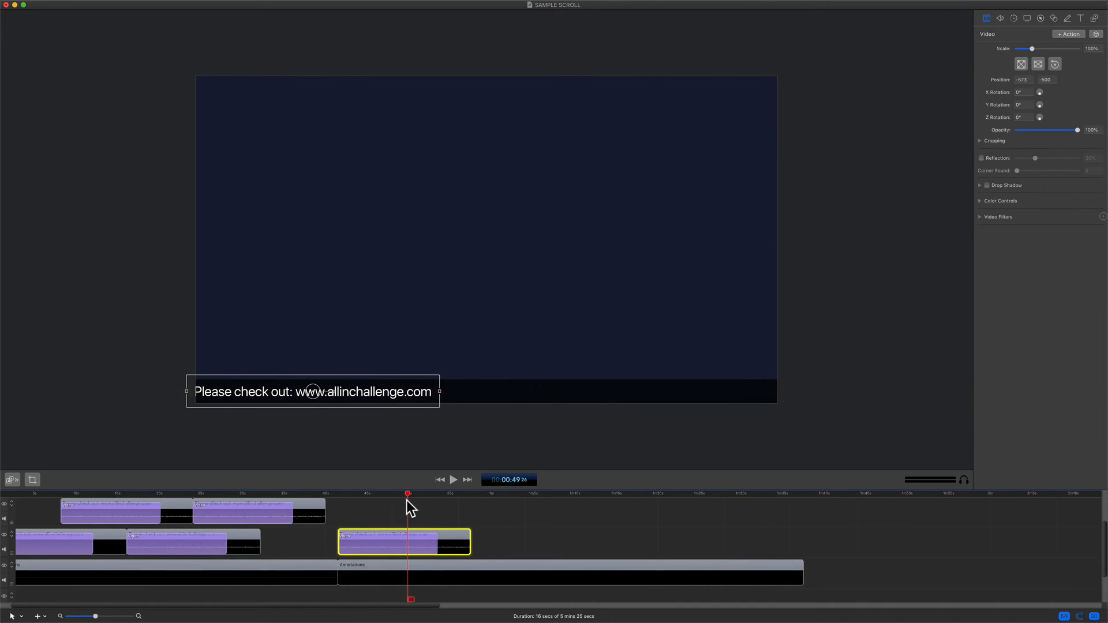
pyautogui.moveTo(312, 391); pyautogui.dragTo(348, 392)
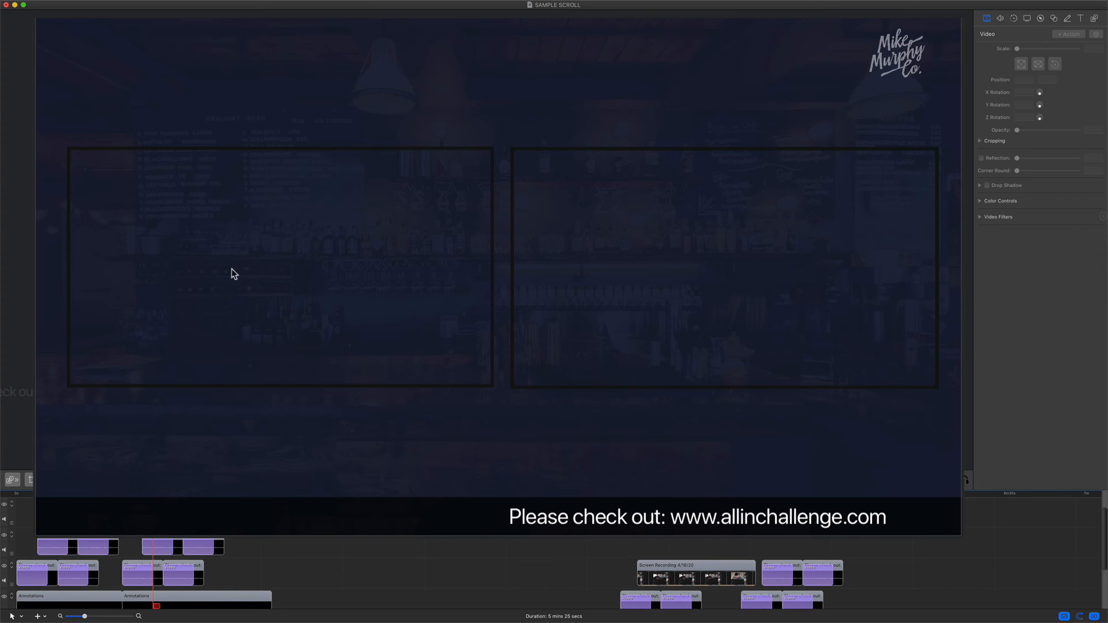
pyautogui.moveTo(675, 80)
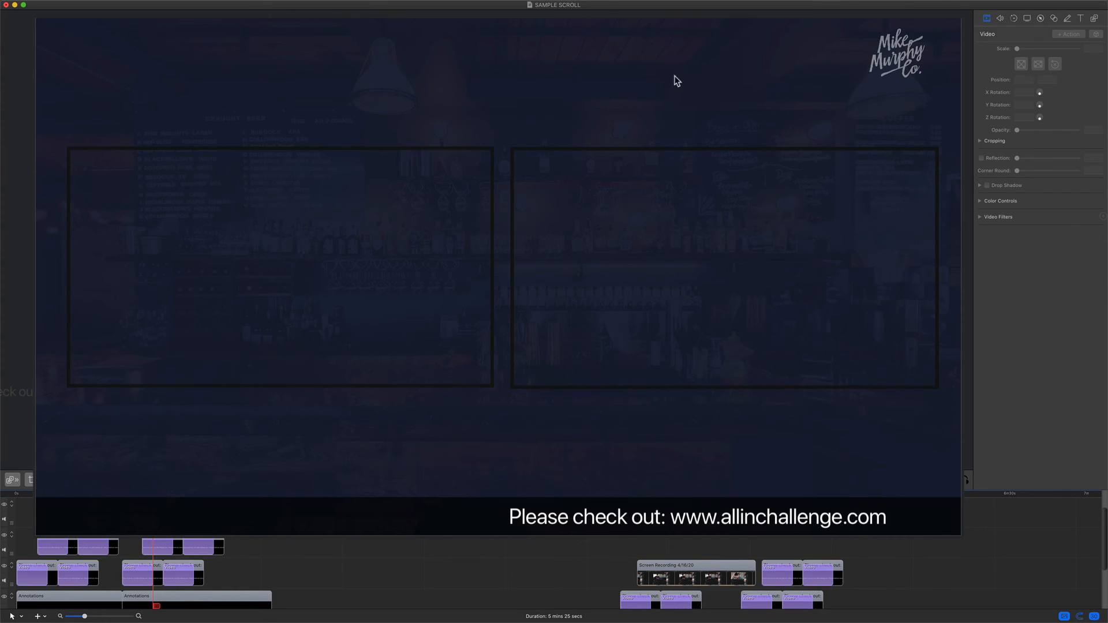
pyautogui.moveTo(908, 54)
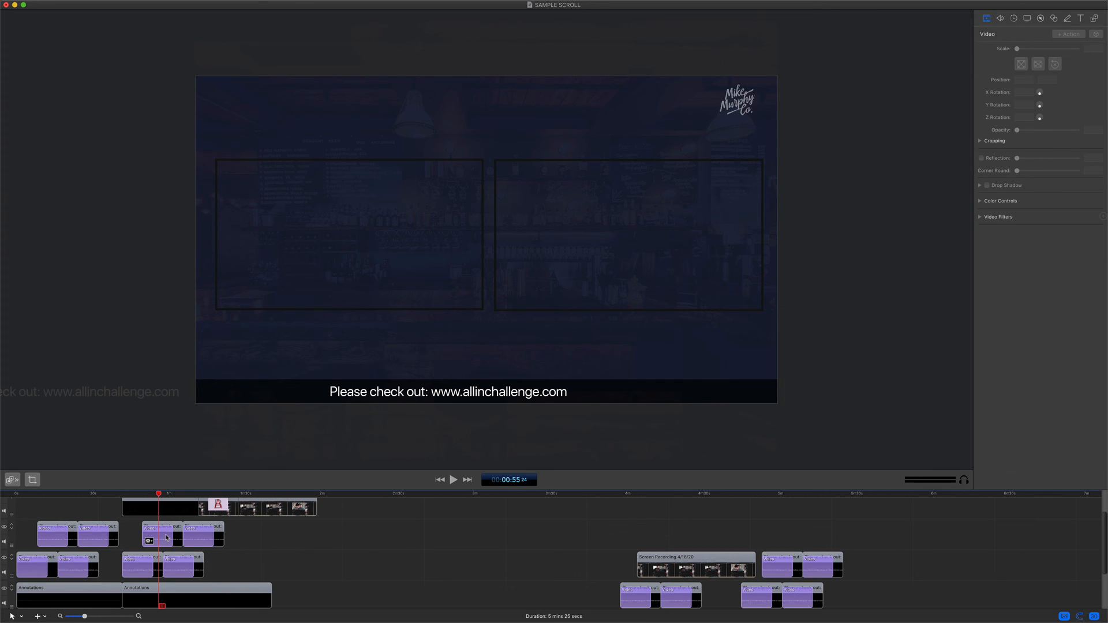
# Set the scrolling text clip's opacity to 75%
pyautogui.click(149, 535)
pyautogui.write('7')
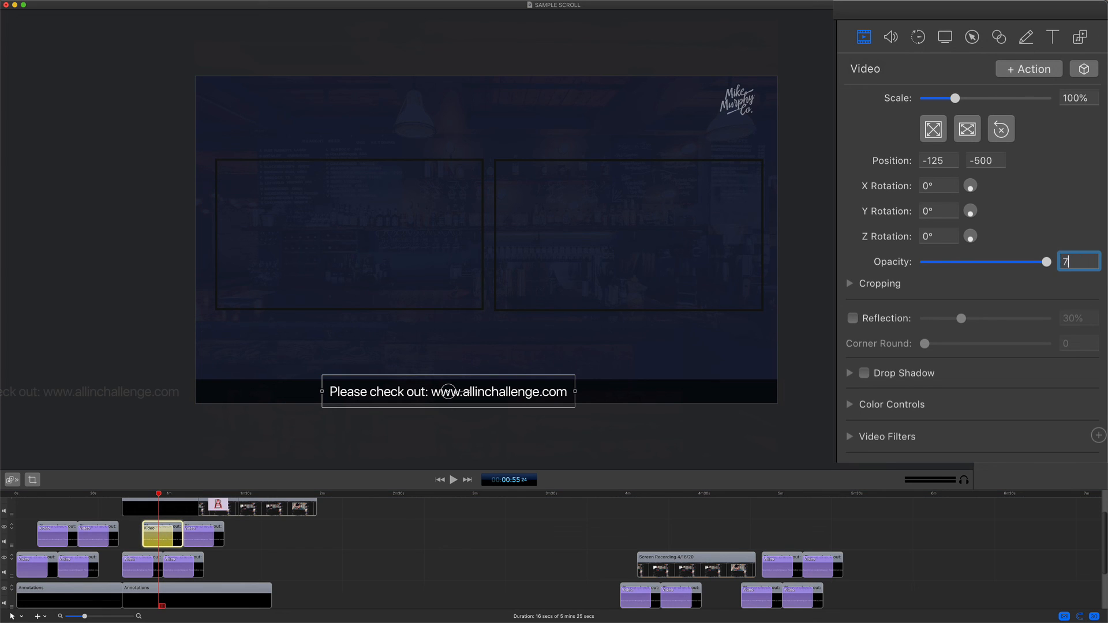
pyautogui.write('5')
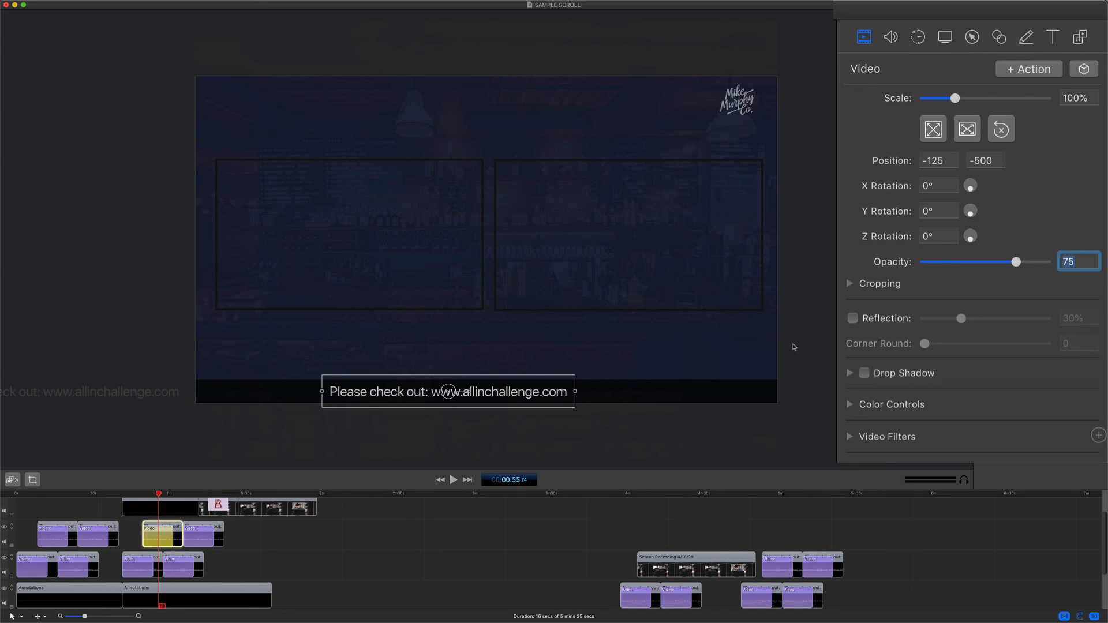